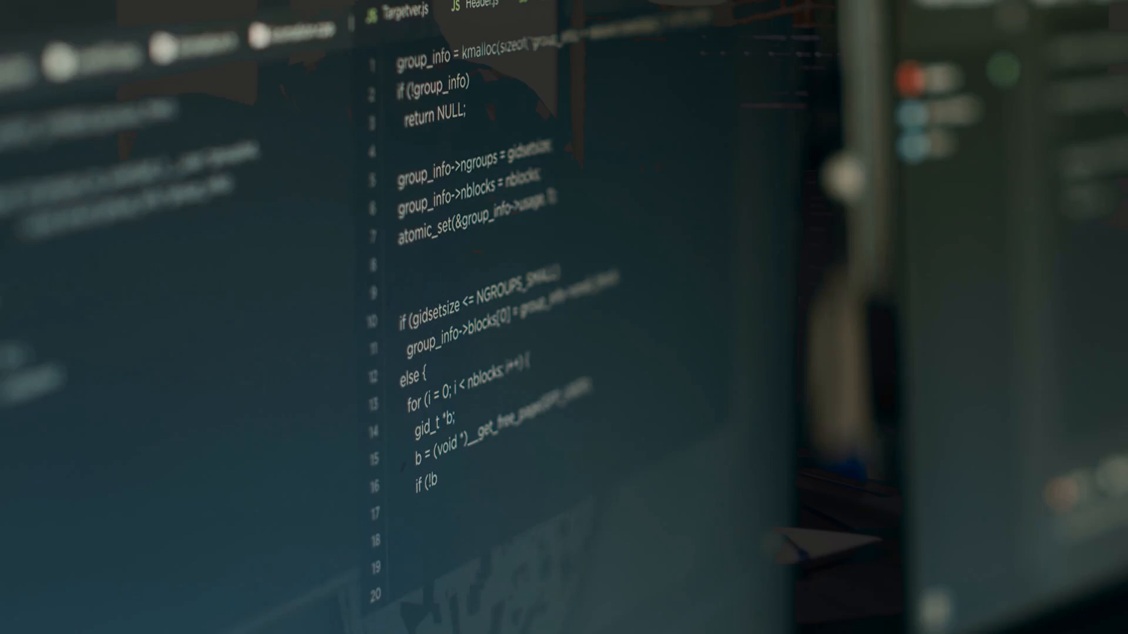
scroll(down, 3)
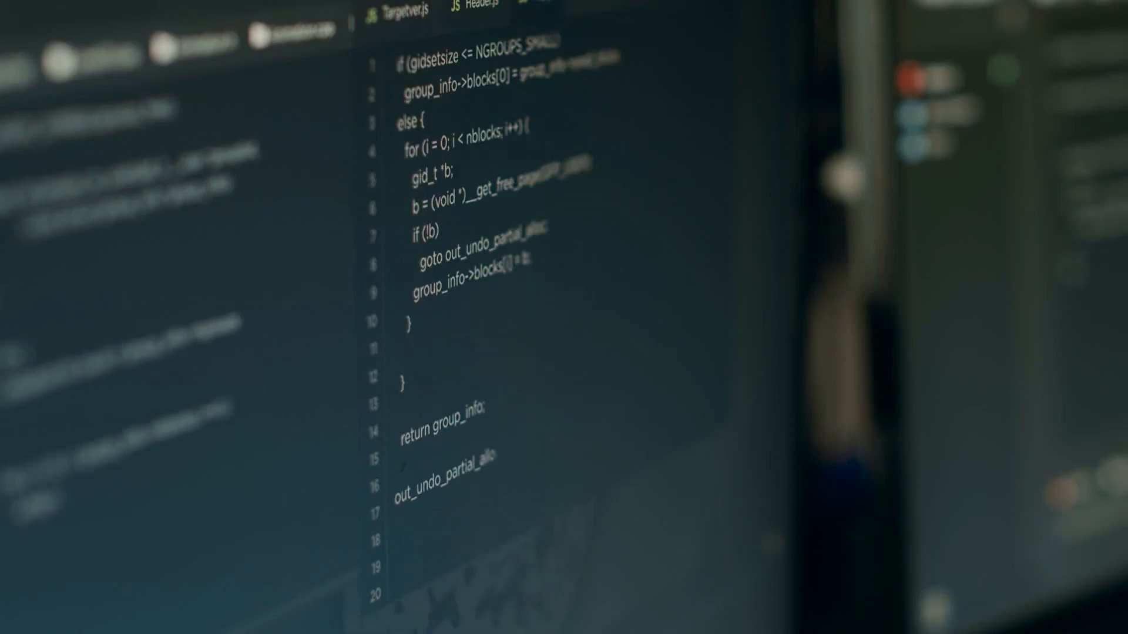
scroll(down, 3)
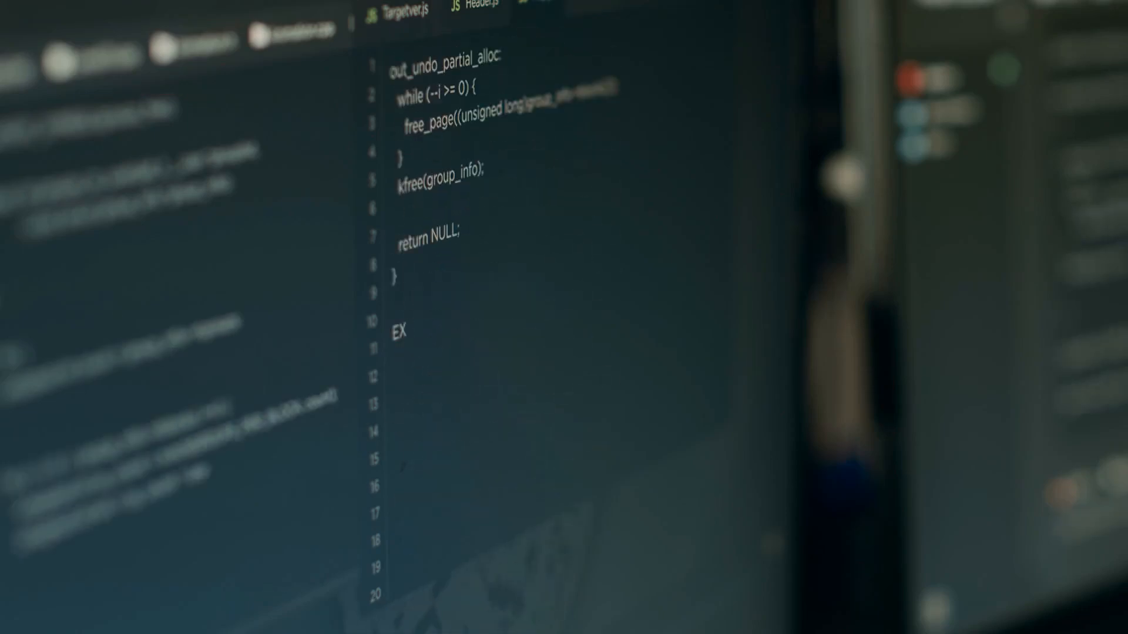